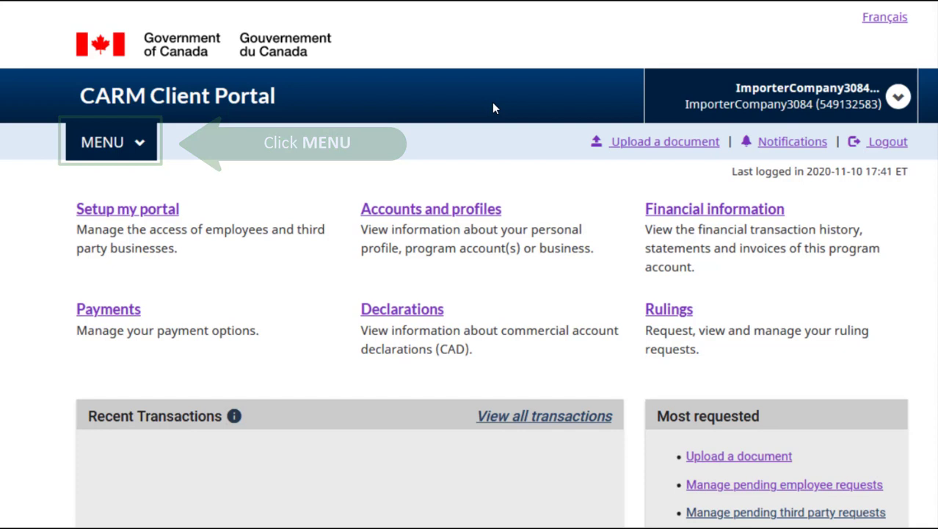
- Go through MENU and the Rulings submenu to the Rulings requests page
left_click(110, 142)
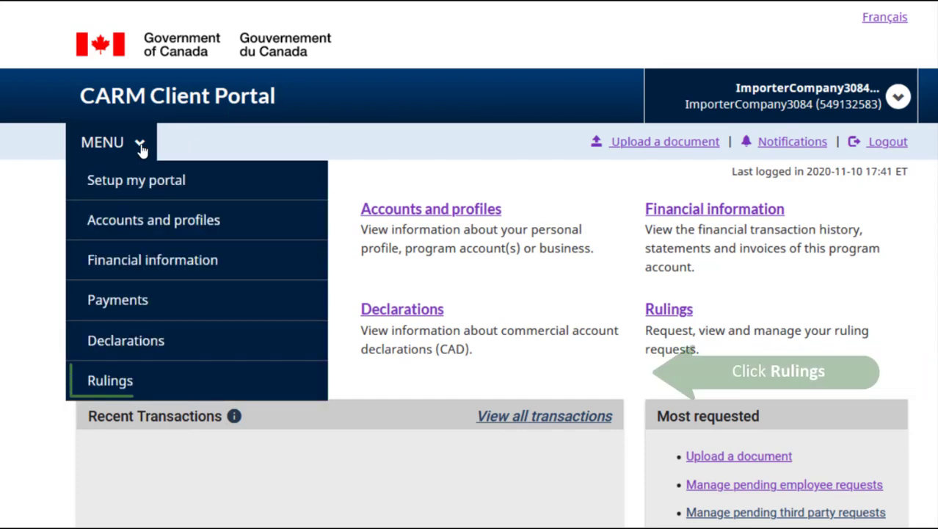
mouse_move(108, 385)
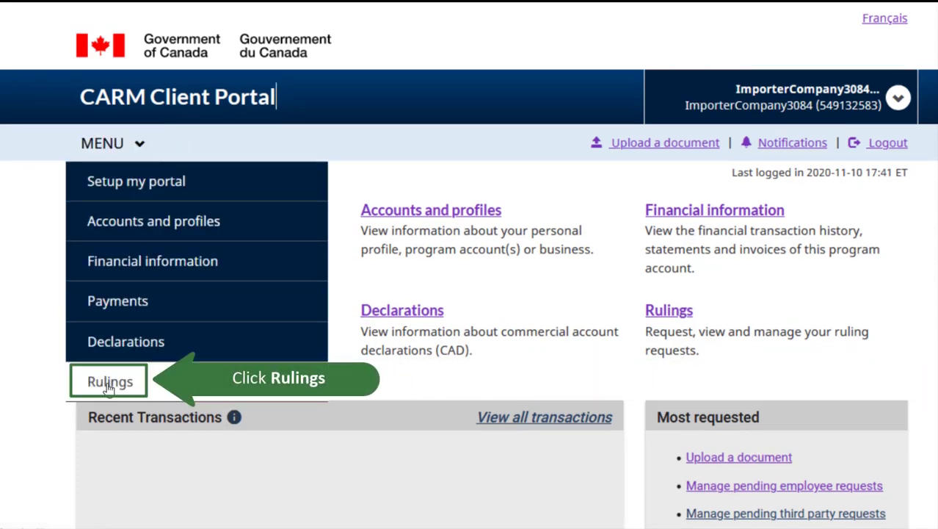
left_click(109, 381)
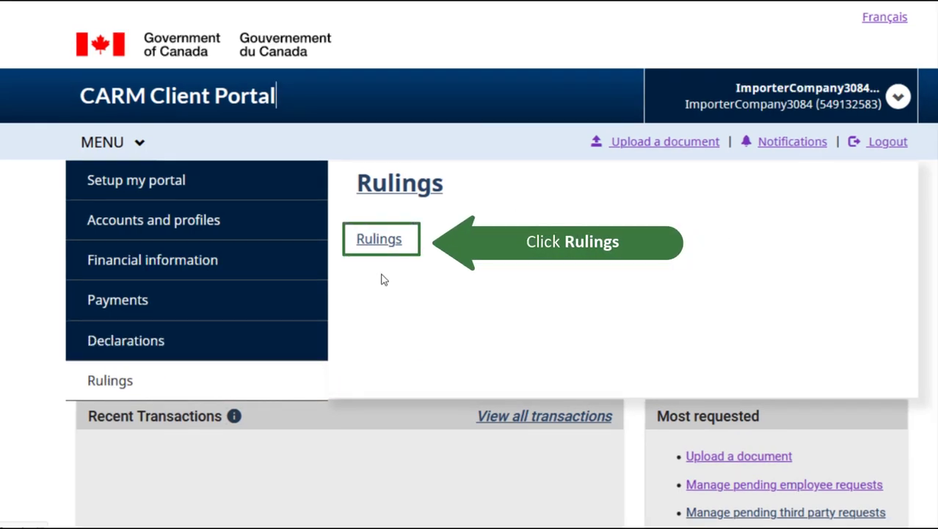
left_click(380, 239)
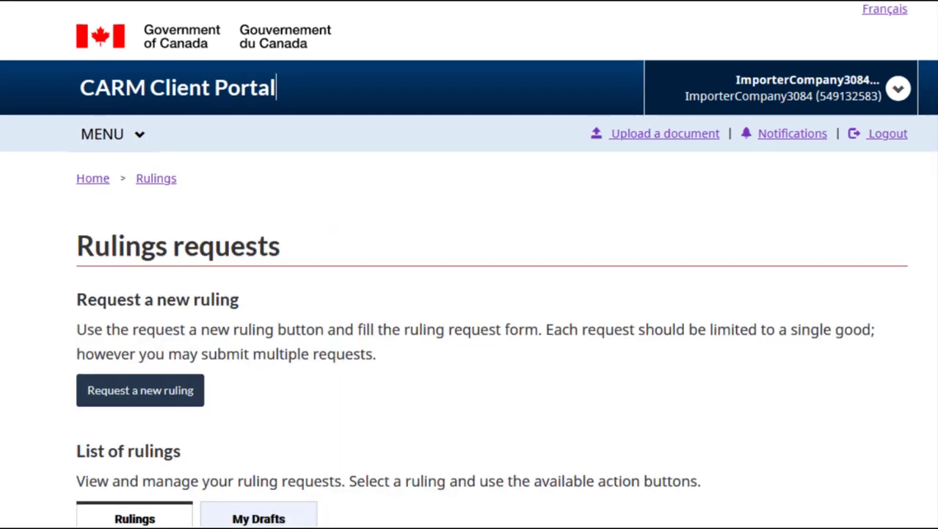
- Set the List of rulings date range to 2020-08-01 through 2020-11-11
scroll("down", 3)
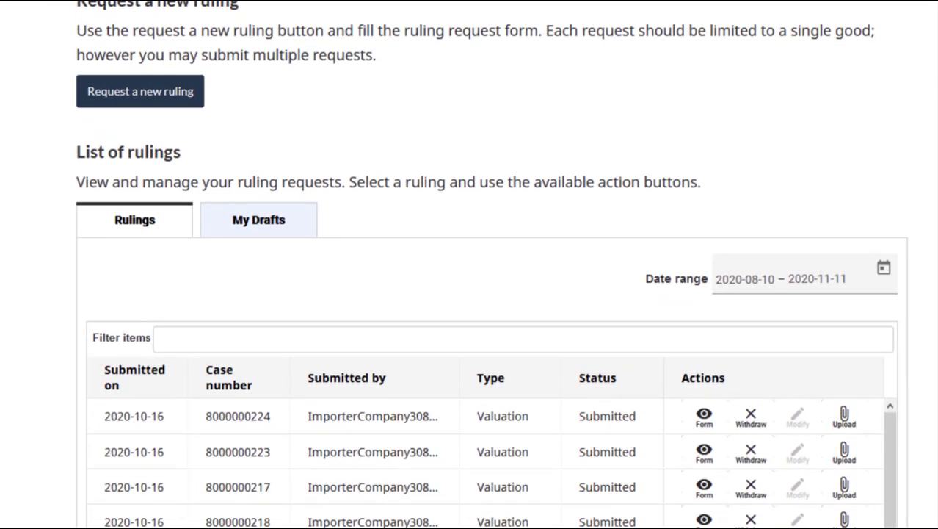
scroll("down", 3)
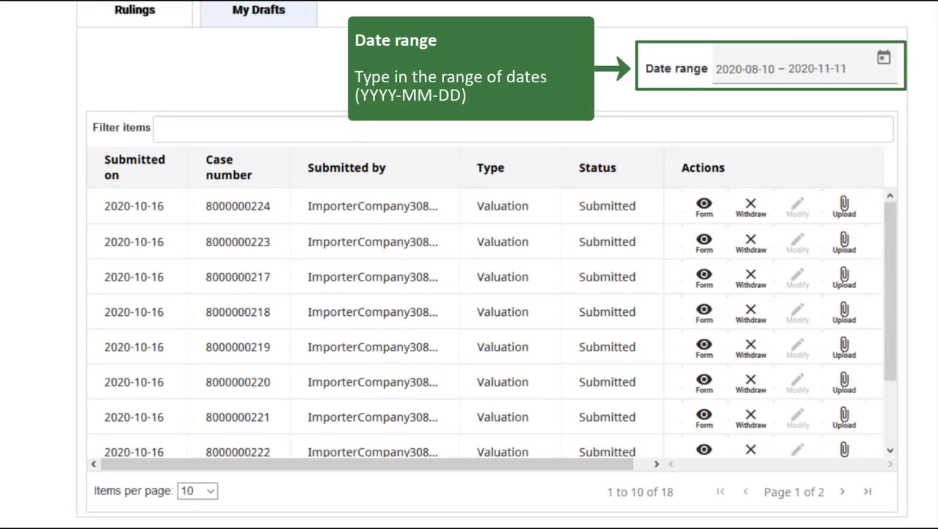
left_click(747, 68)
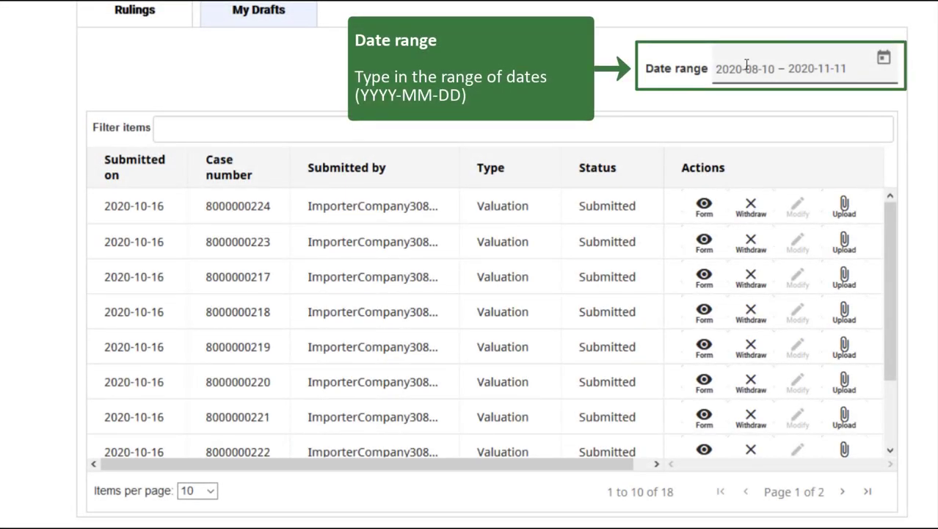
double_click(751, 68)
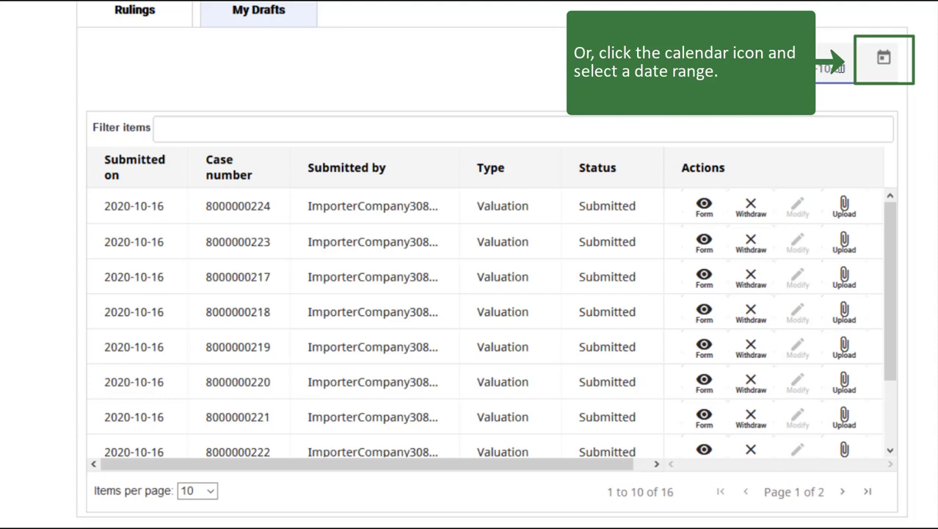
left_click(880, 54)
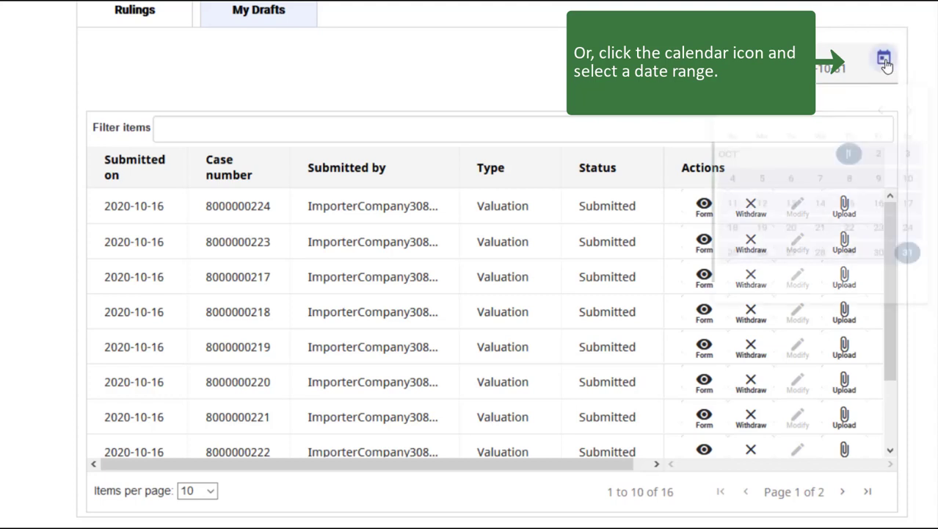
left_click(881, 62)
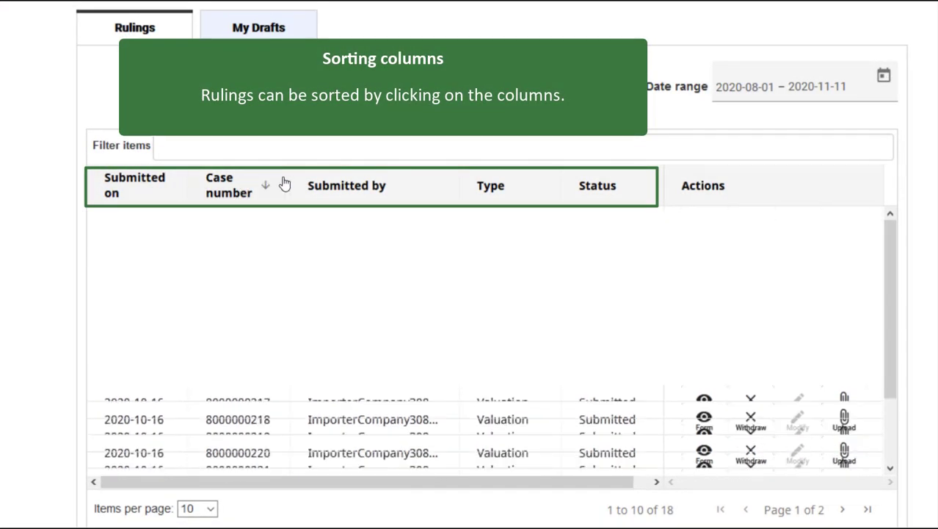
- Sort rulings by Case number, then by Status so the withdrawn ruling is first
left_click(345, 186)
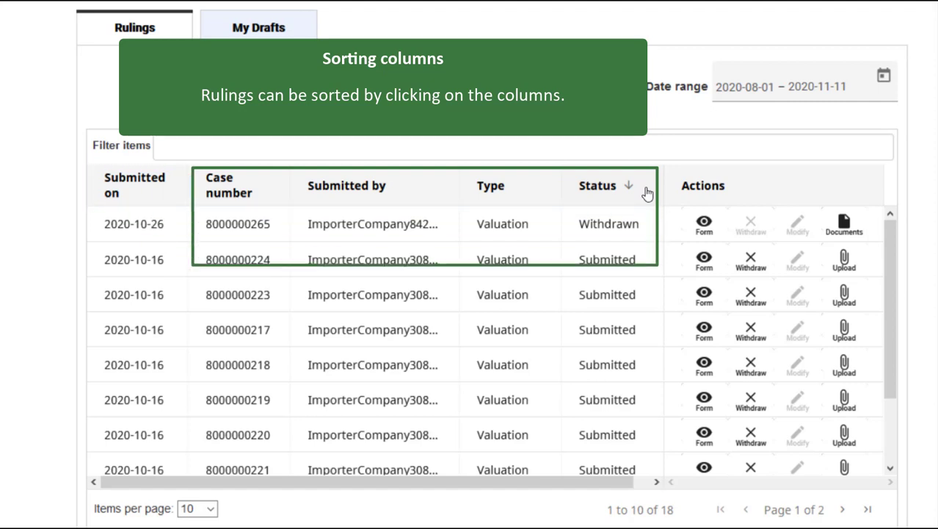
left_click(598, 185)
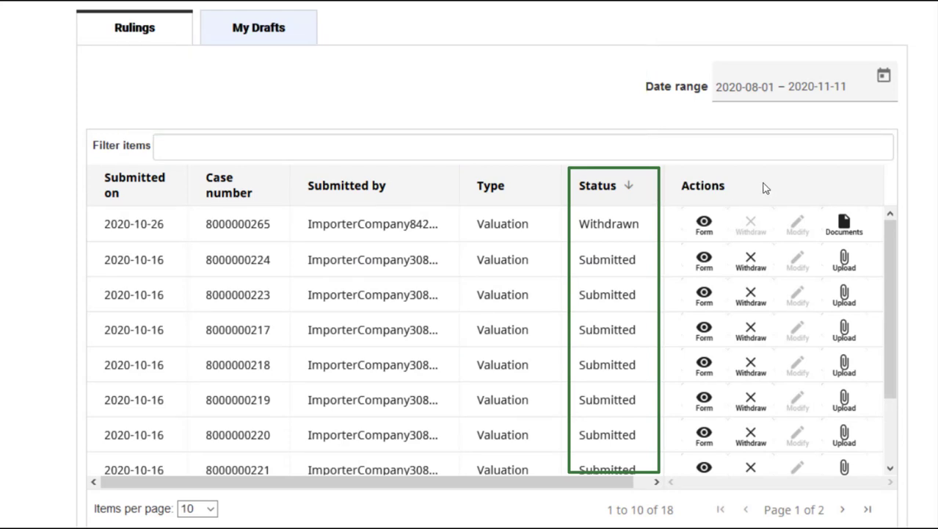
mouse_move(771, 188)
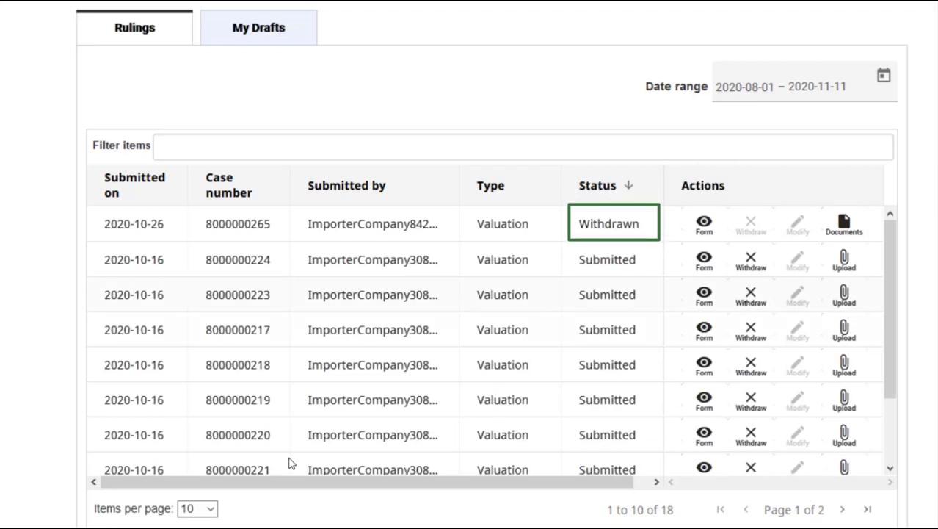
left_click(202, 508)
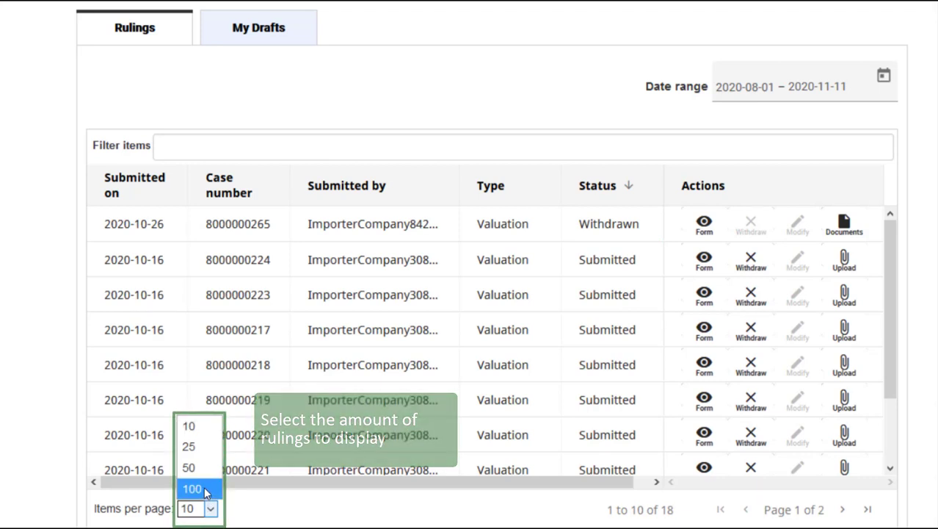
- Set Items per page to 100
left_click(193, 488)
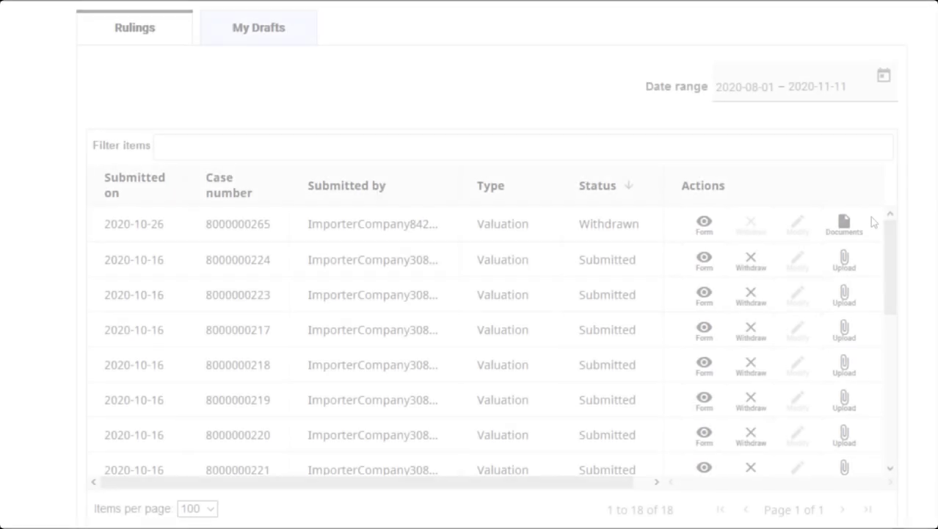
mouse_move(121, 144)
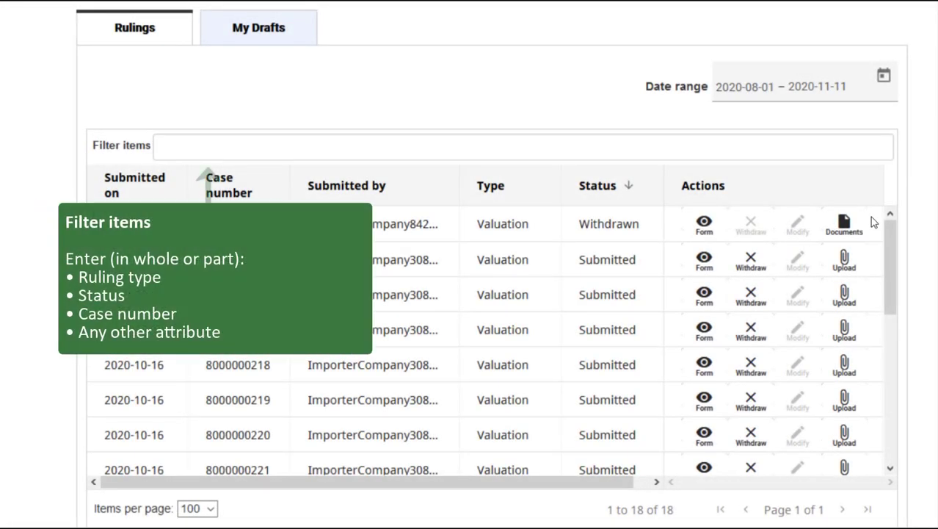
- Filter the rulings list by typing 'Orig', then 'With', then '279'
left_click(202, 144)
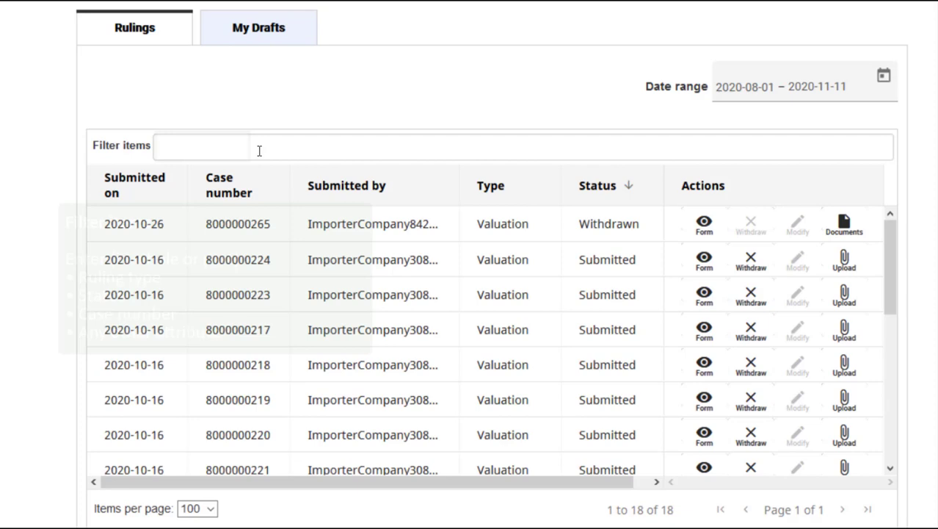
type("Orig")
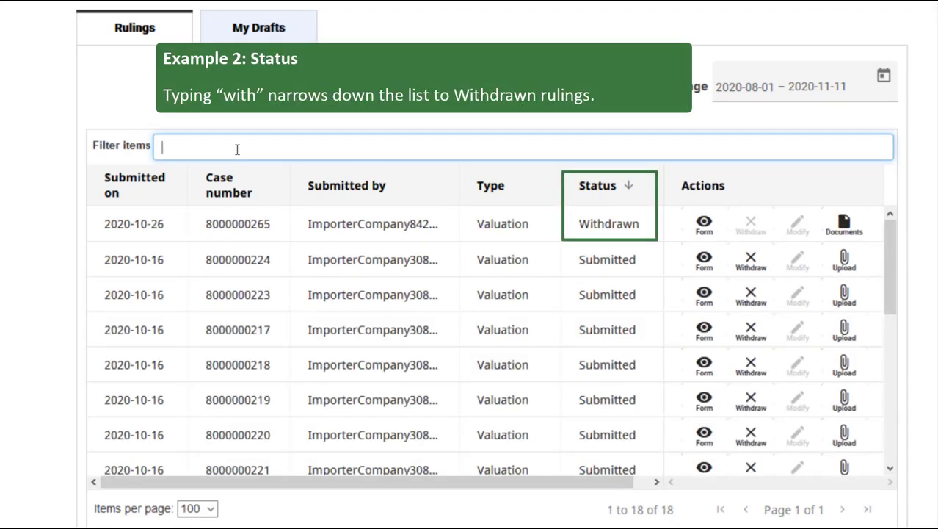
type("With")
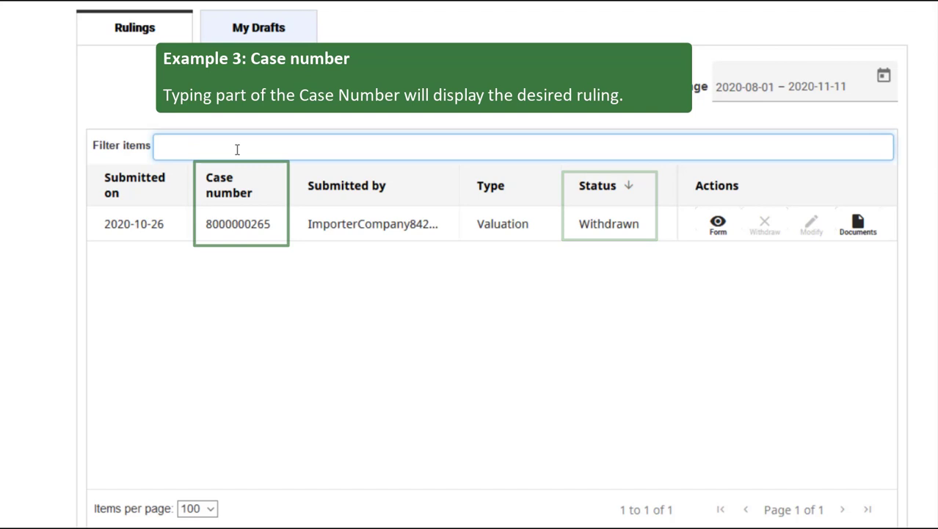
type("279")
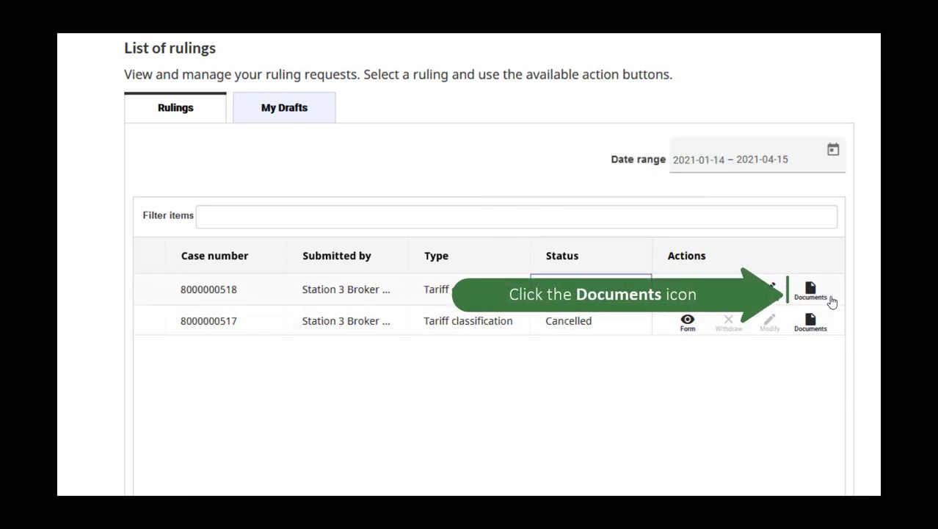
mouse_move(813, 290)
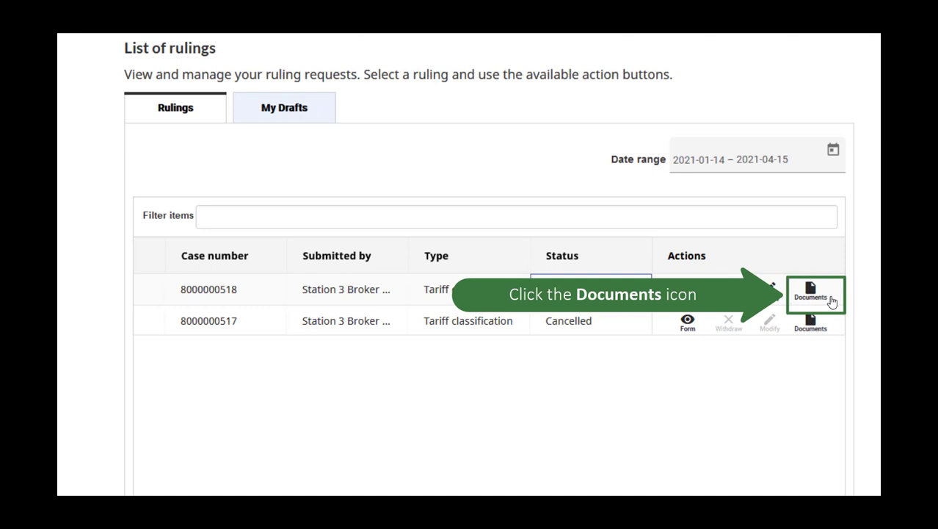
left_click(807, 291)
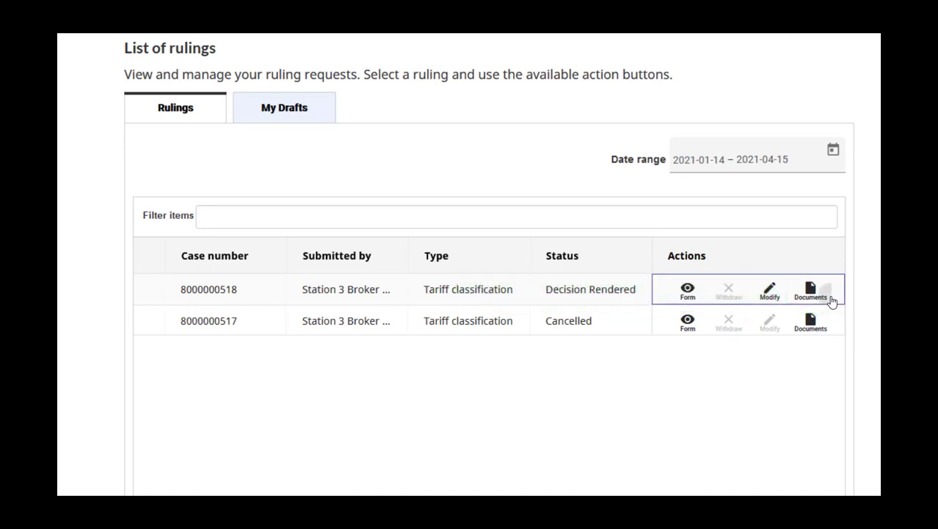
left_click(815, 289)
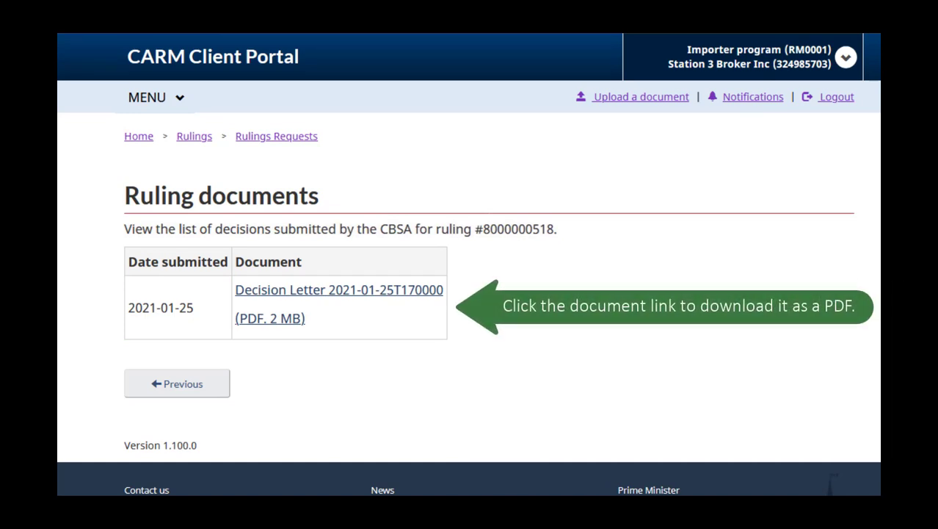
left_click(338, 301)
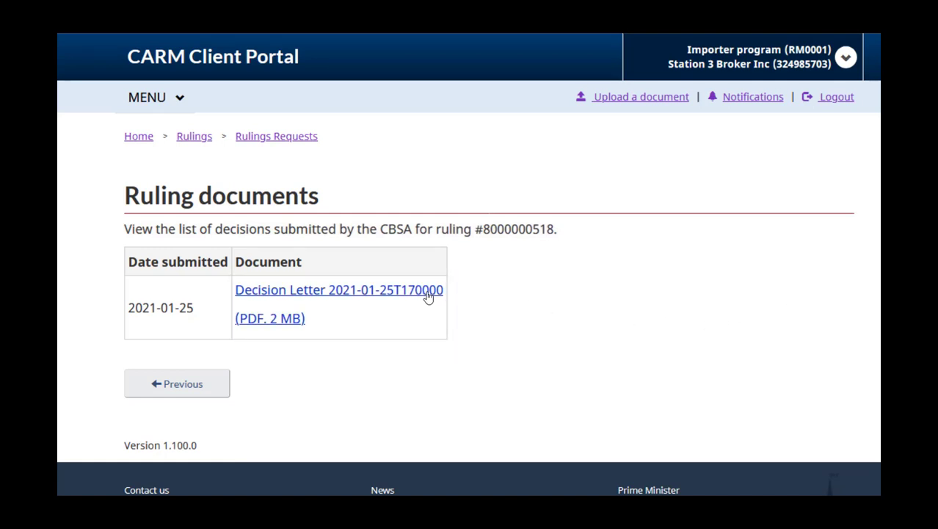
left_click(340, 289)
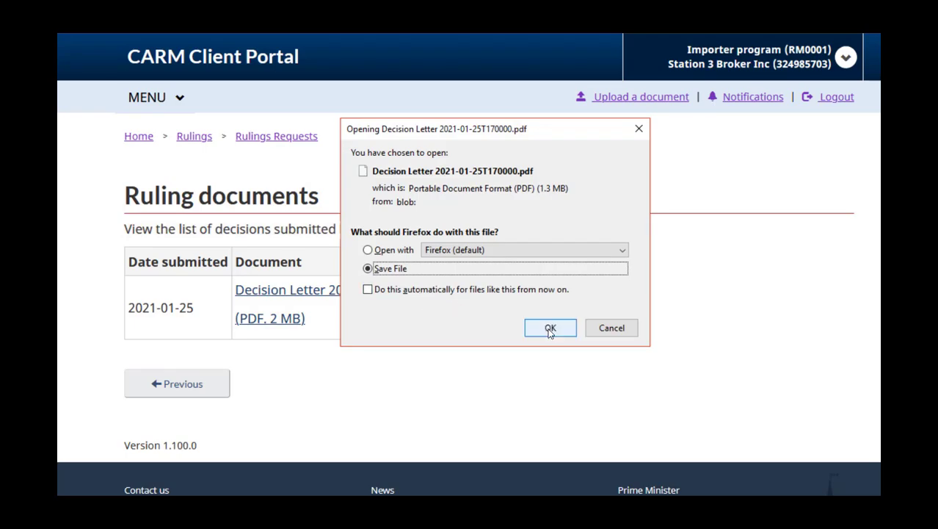
left_click(550, 328)
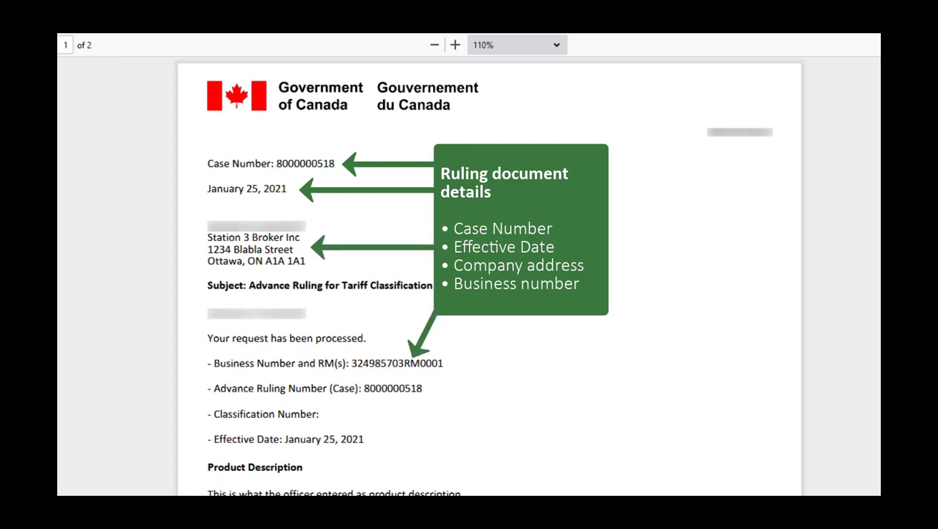
- Scroll through the decision letter PDF to review the case details
scroll("down", 3)
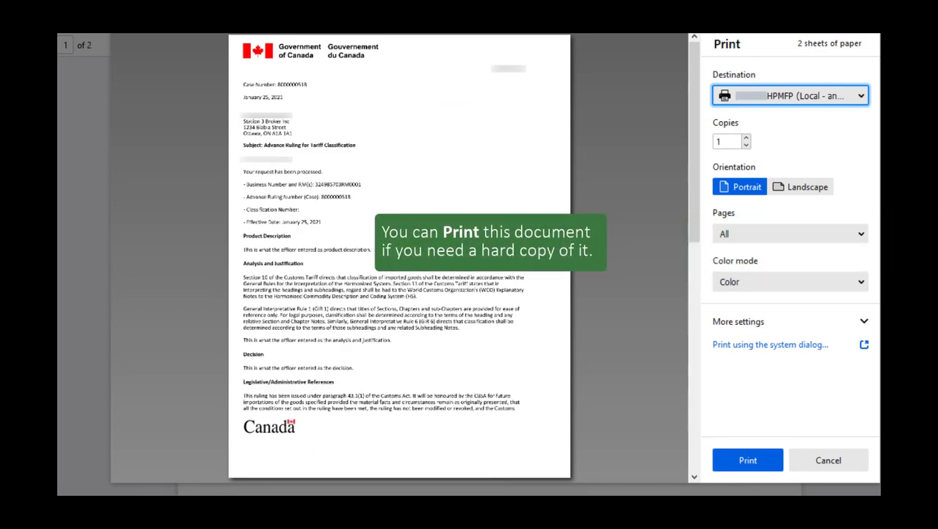
mouse_move(790, 465)
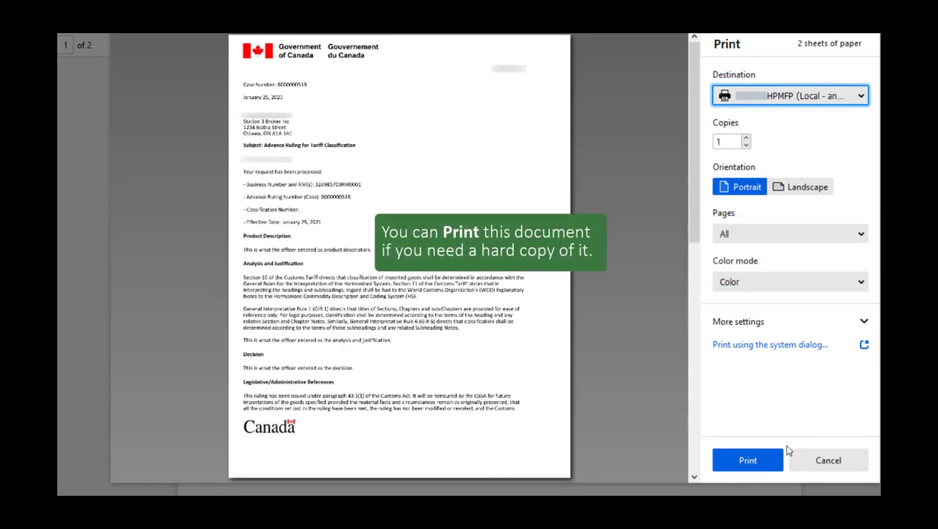